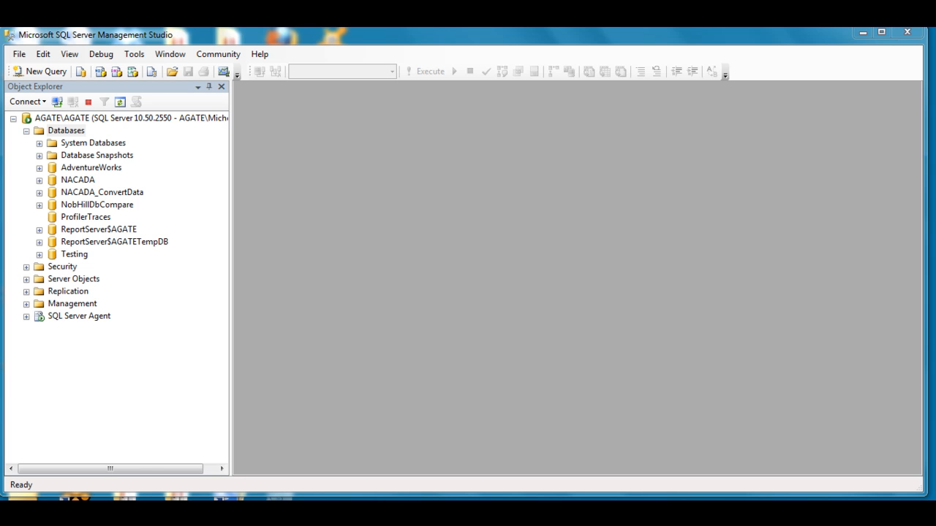
{"action": "mouse_move", "coordinate": [392, 294]}
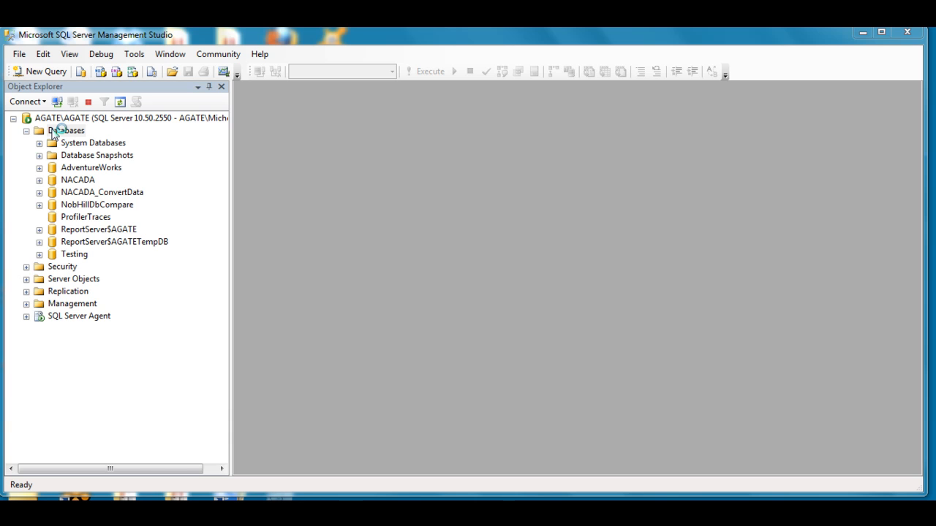
Start a new database from the Databases folder in Object Explorer.
{"action": "left_click", "coordinate": [67, 130]}
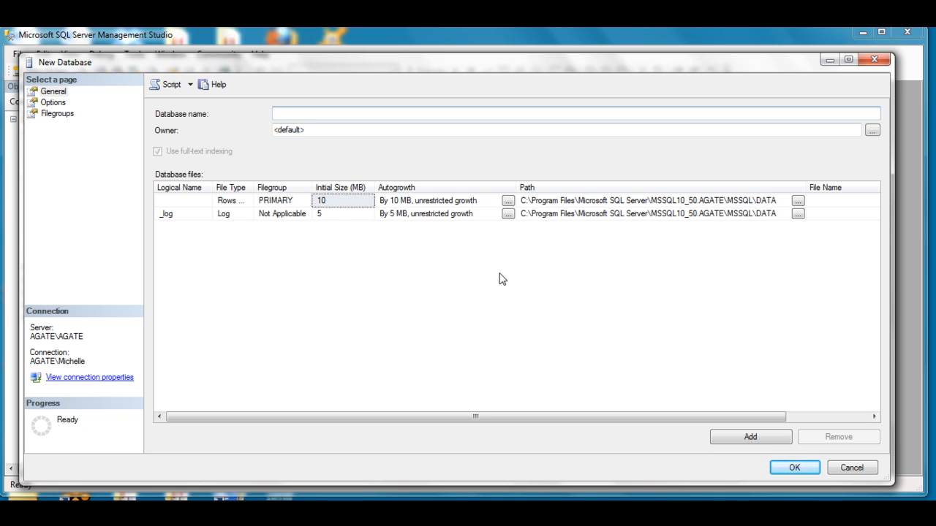
Name the database CIAC and assign the verified login sa as its owner.
{"action": "type", "text": "CIAC"}
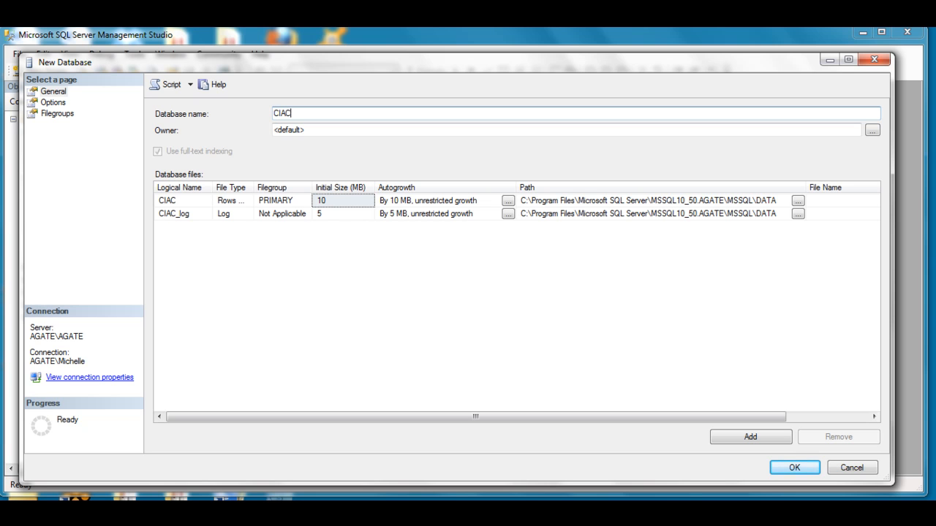
{"action": "mouse_move", "coordinate": [837, 243]}
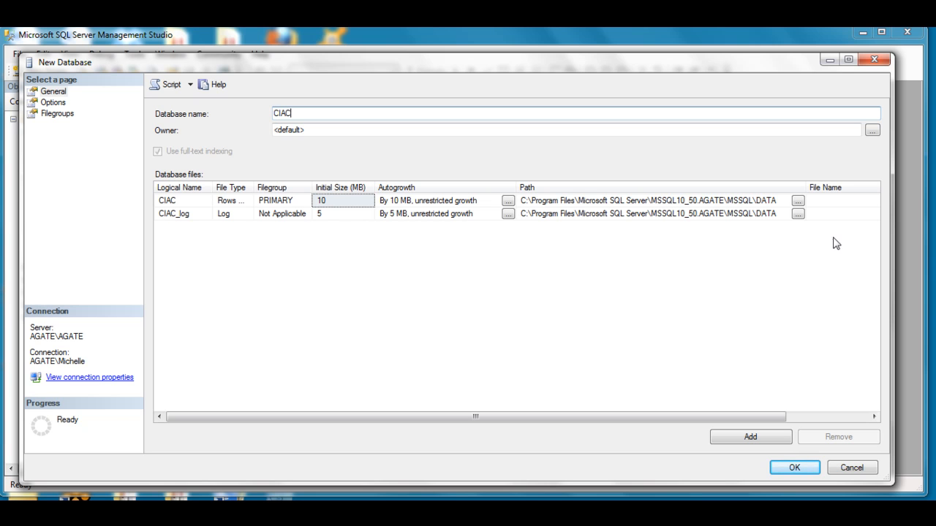
{"action": "left_click", "coordinate": [871, 130]}
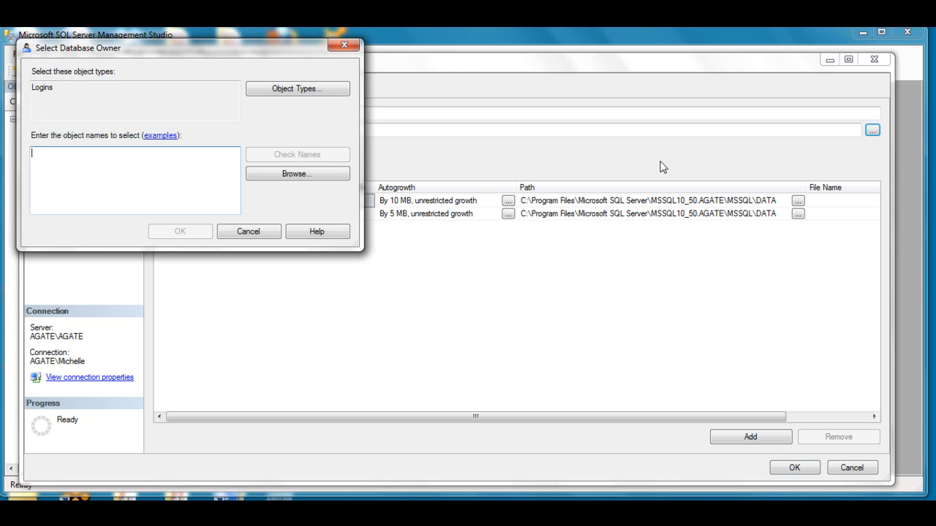
{"action": "type", "text": "sa"}
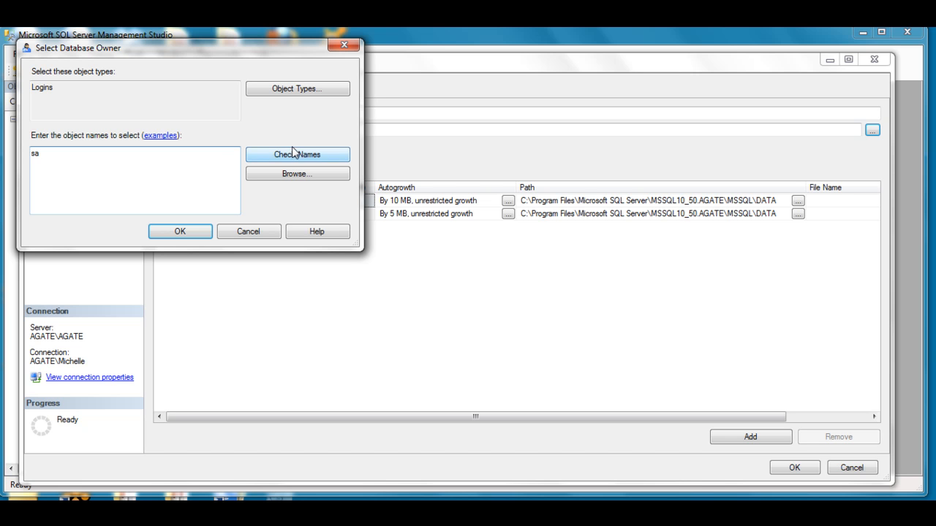
{"action": "left_click", "coordinate": [295, 155]}
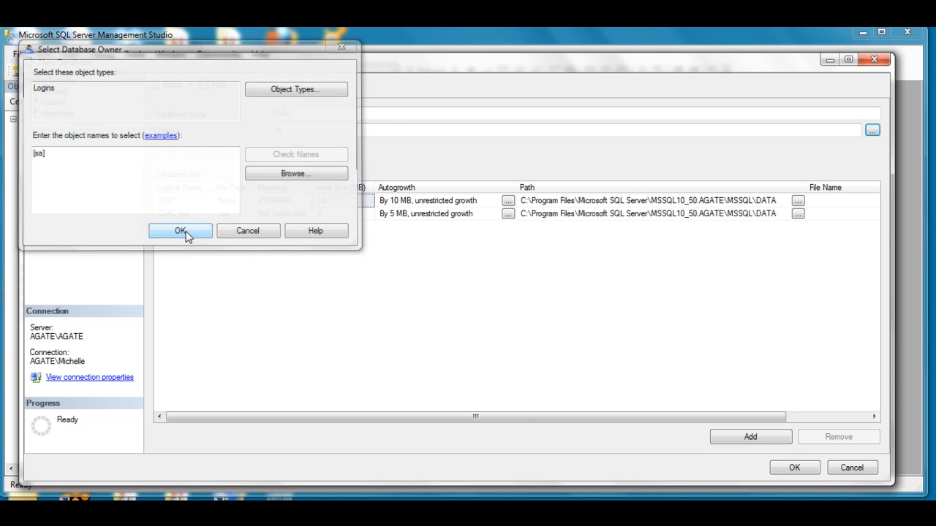
{"action": "left_click", "coordinate": [180, 231]}
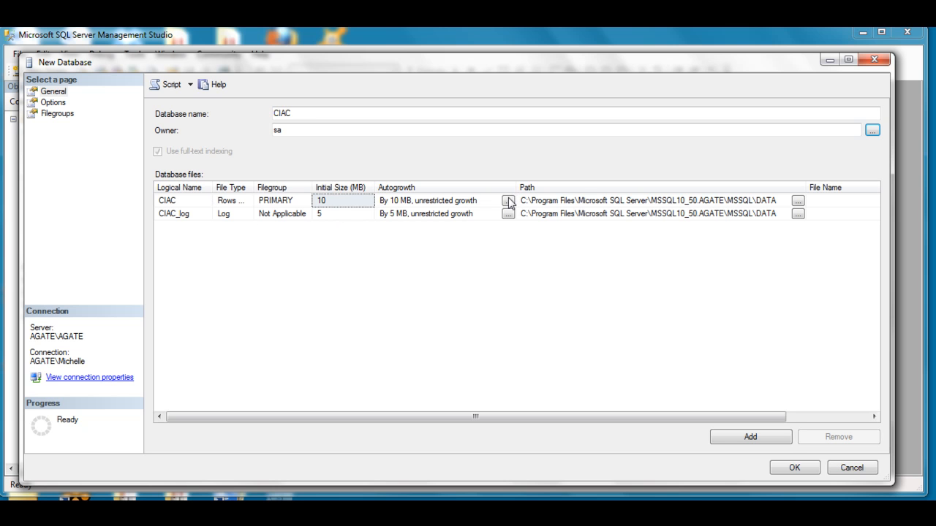
{"action": "left_click", "coordinate": [509, 200]}
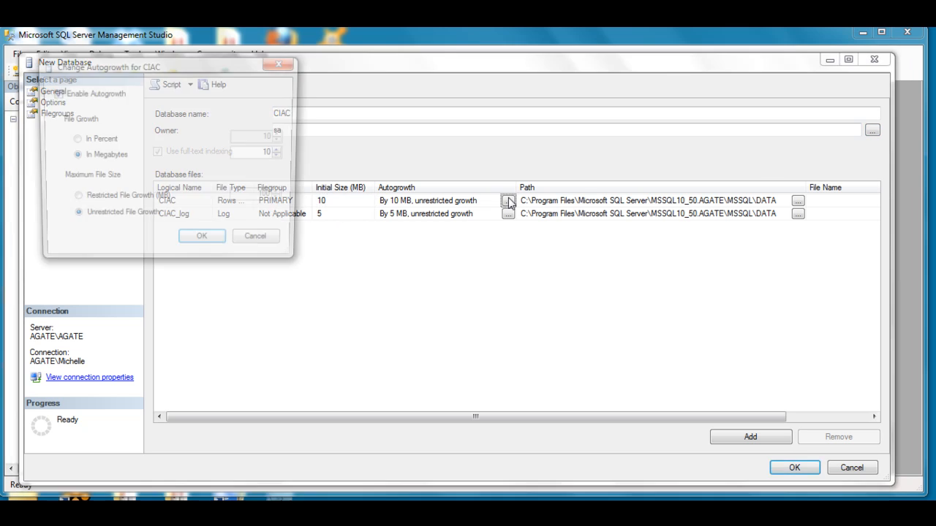
{"action": "left_click", "coordinate": [509, 201]}
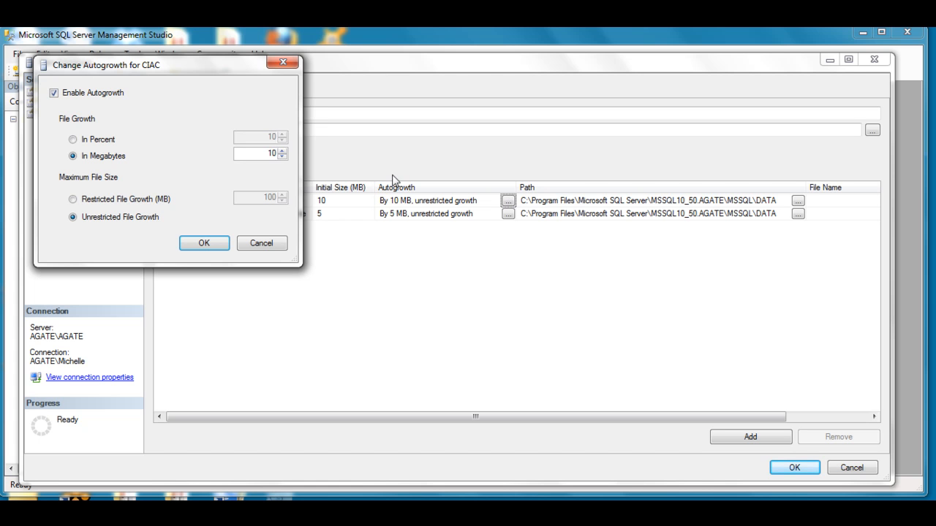
{"action": "mouse_move", "coordinate": [189, 152]}
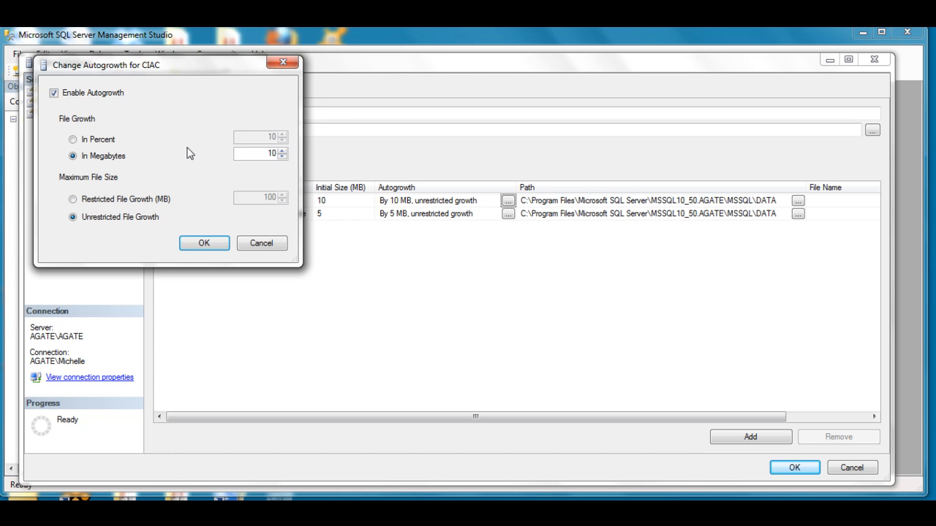
{"action": "mouse_move", "coordinate": [263, 164]}
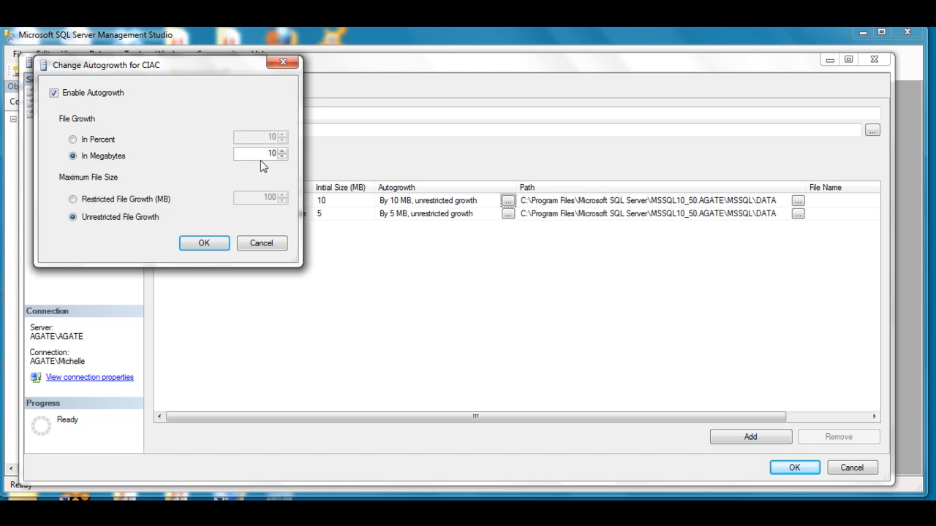
{"action": "mouse_move", "coordinate": [227, 164]}
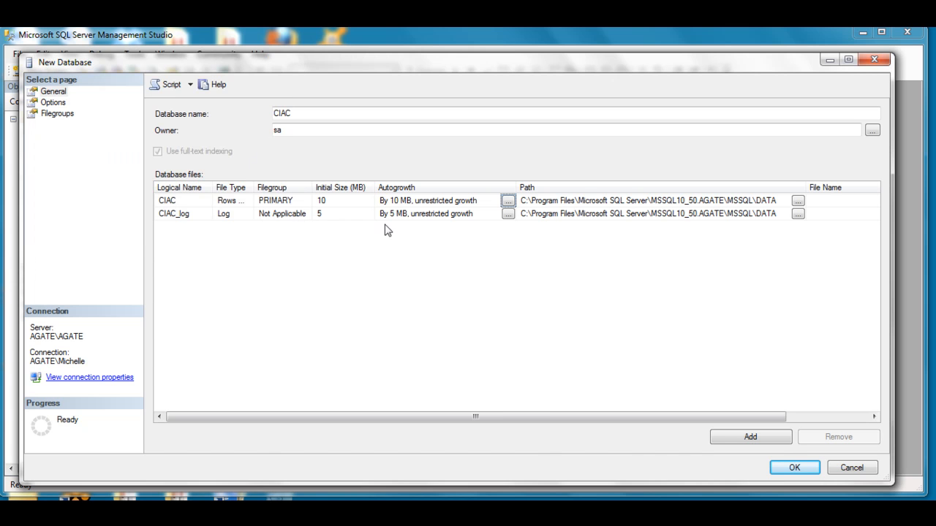
{"action": "mouse_move", "coordinate": [453, 213]}
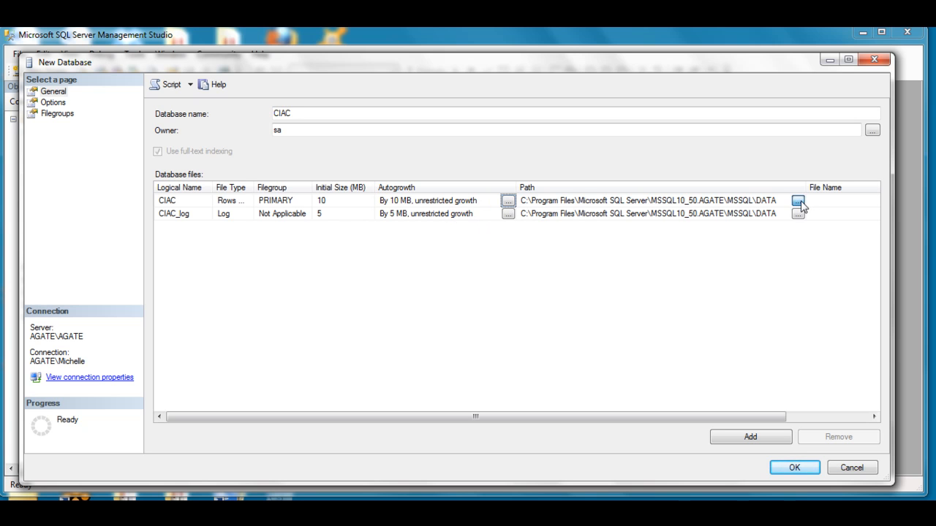
Place the CIAC data file in C:\SQLdata and the CIAC_log file in C:\SQLlogs.
{"action": "left_click", "coordinate": [798, 200]}
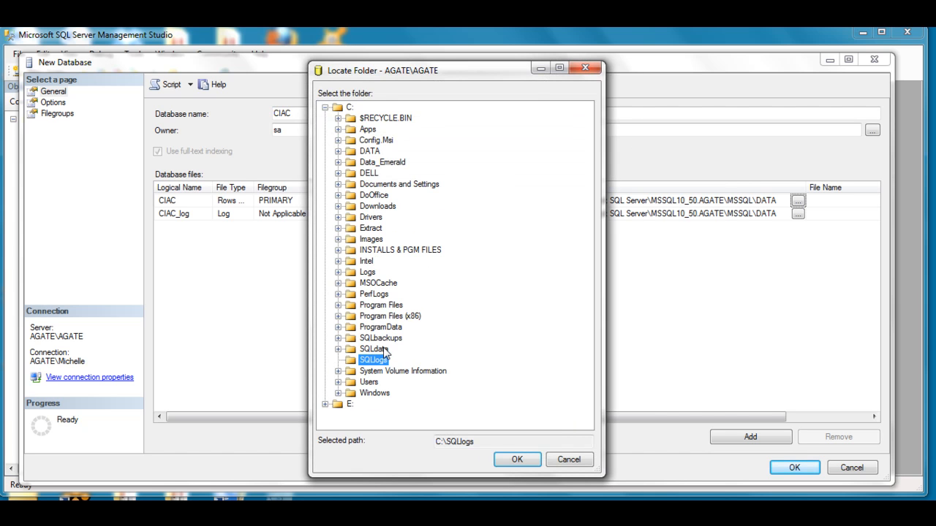
{"action": "left_click", "coordinate": [375, 348]}
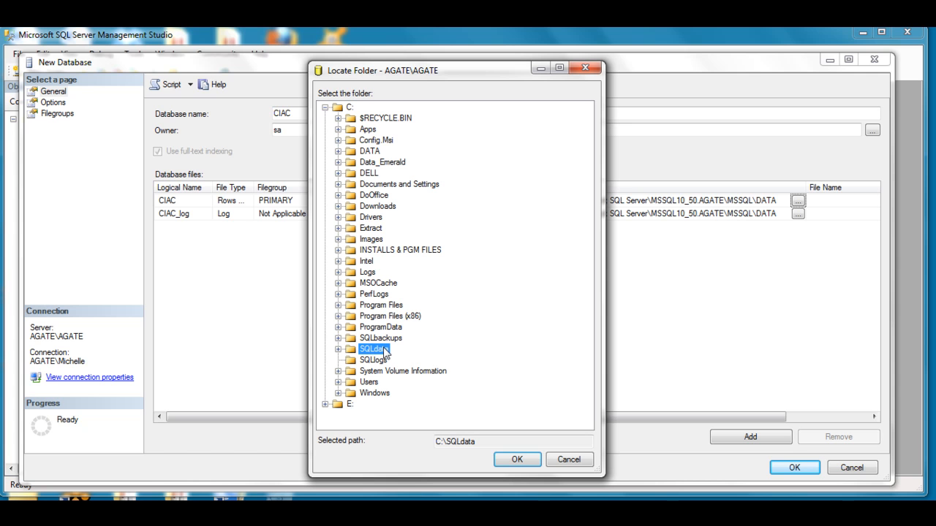
{"action": "left_click", "coordinate": [516, 459]}
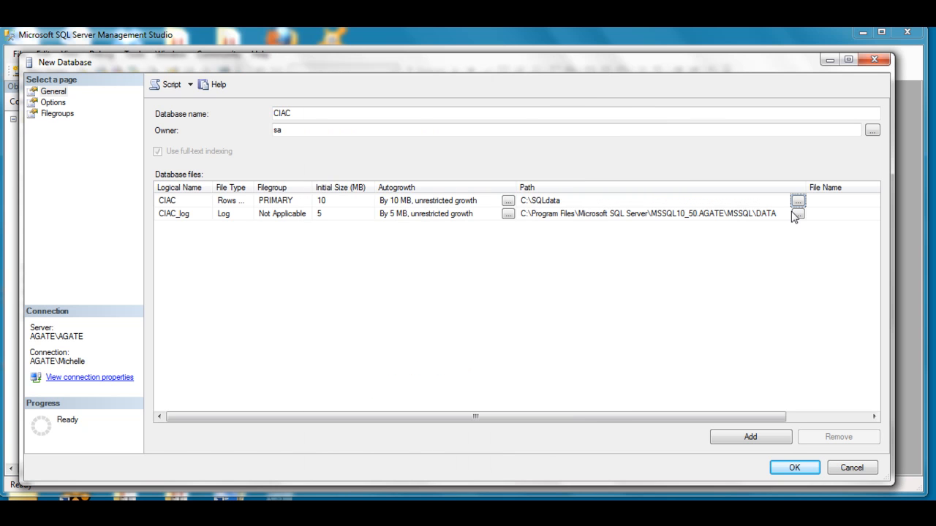
{"action": "left_click", "coordinate": [798, 213]}
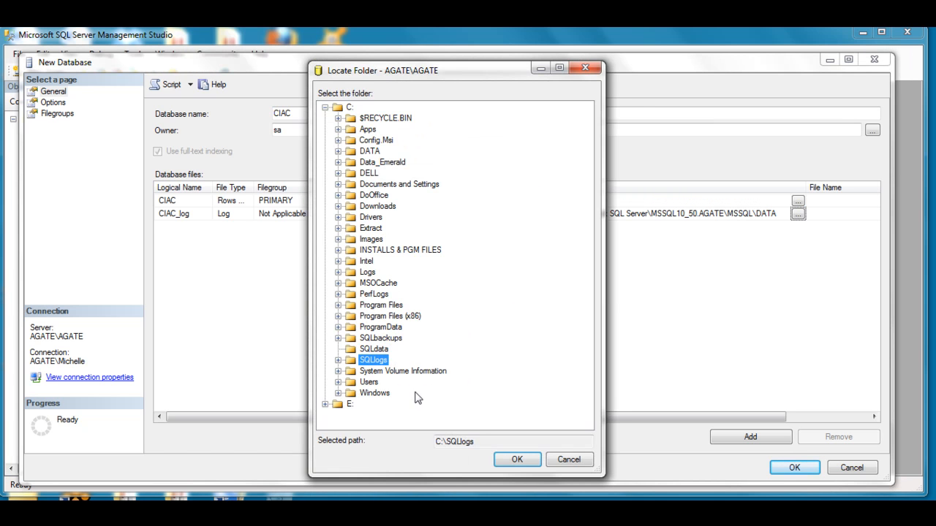
{"action": "left_click", "coordinate": [518, 459]}
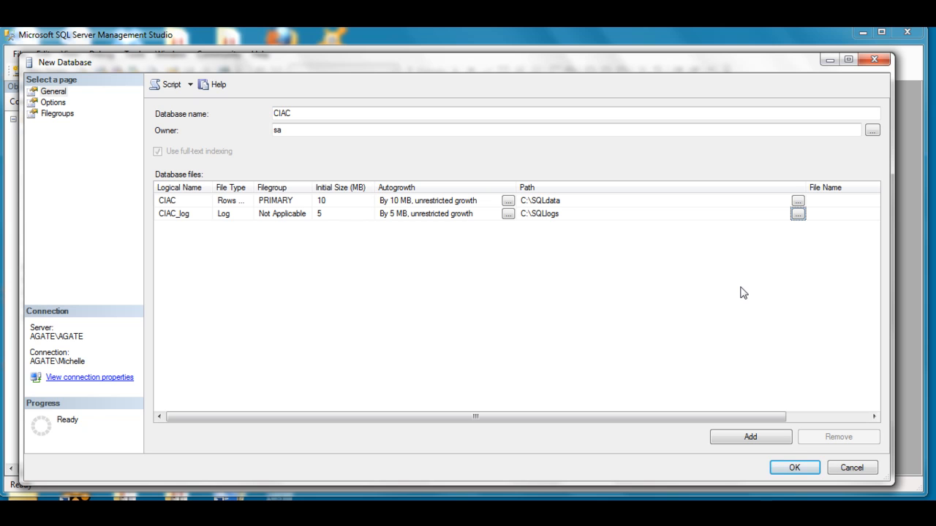
{"action": "mouse_move", "coordinate": [681, 234]}
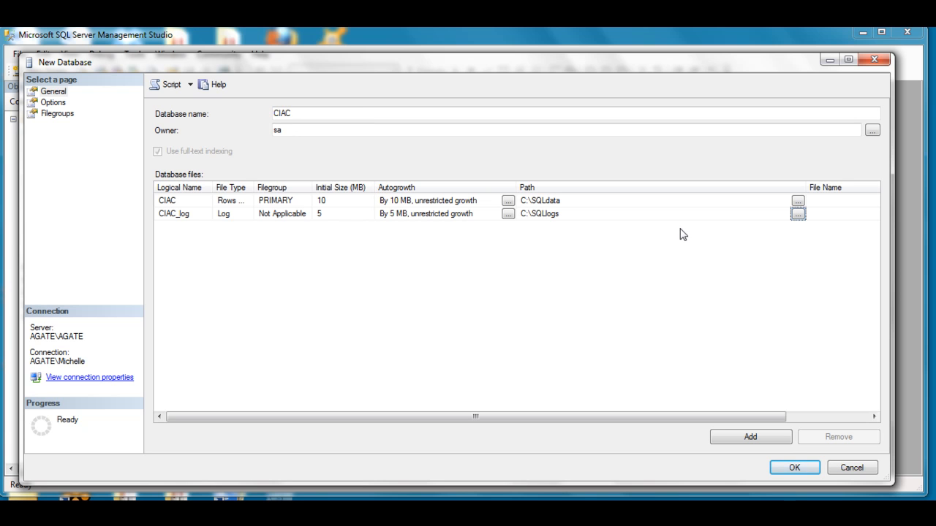
Name the data file CIAC_data.mdf in its File Name cell.
{"action": "left_click", "coordinate": [840, 200]}
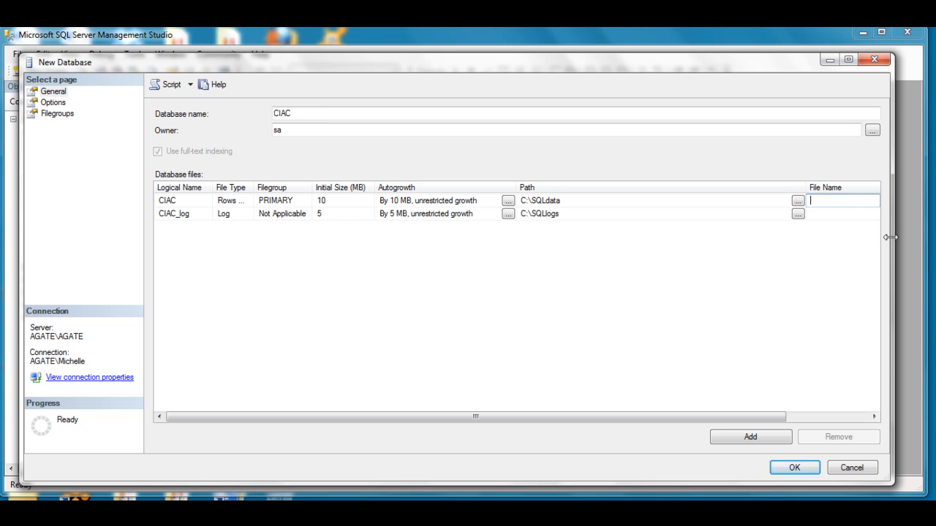
{"action": "type", "text": "CIAC_"}
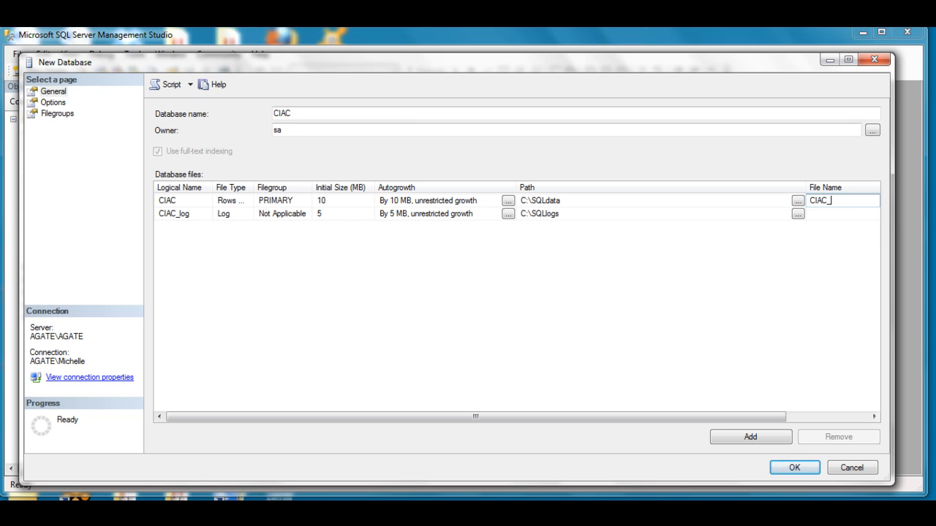
{"action": "type", "text": "data.m"}
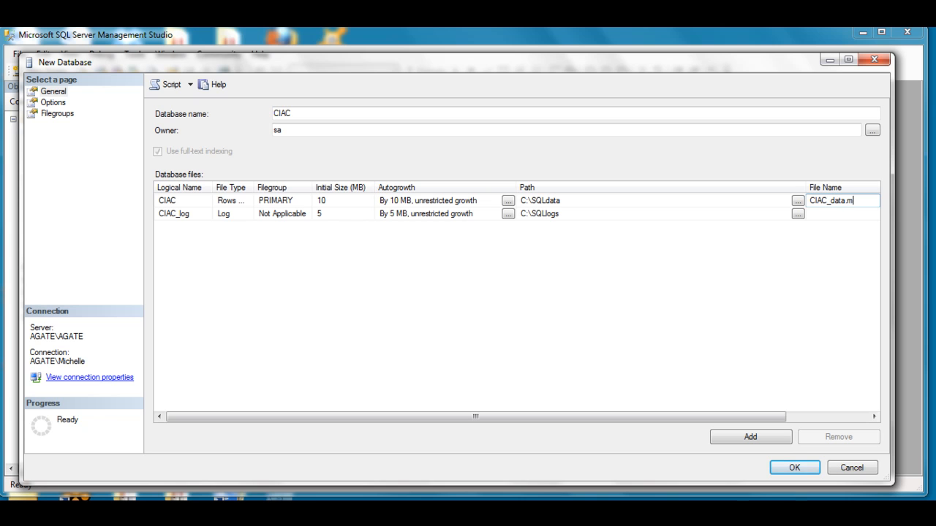
{"action": "type", "text": "df"}
{"action": "left_click", "coordinate": [844, 213]}
{"action": "type", "text": "CIAC_log.ld"}
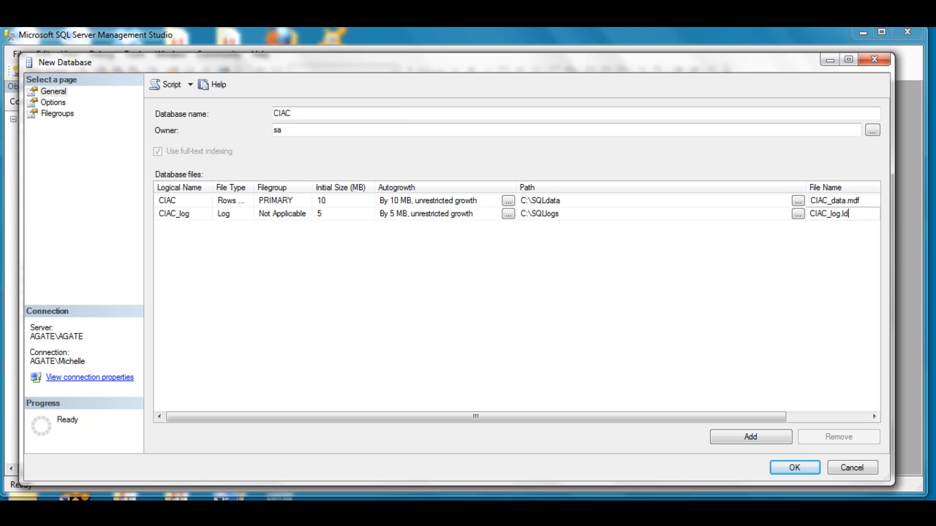
{"action": "mouse_move", "coordinate": [134, 136]}
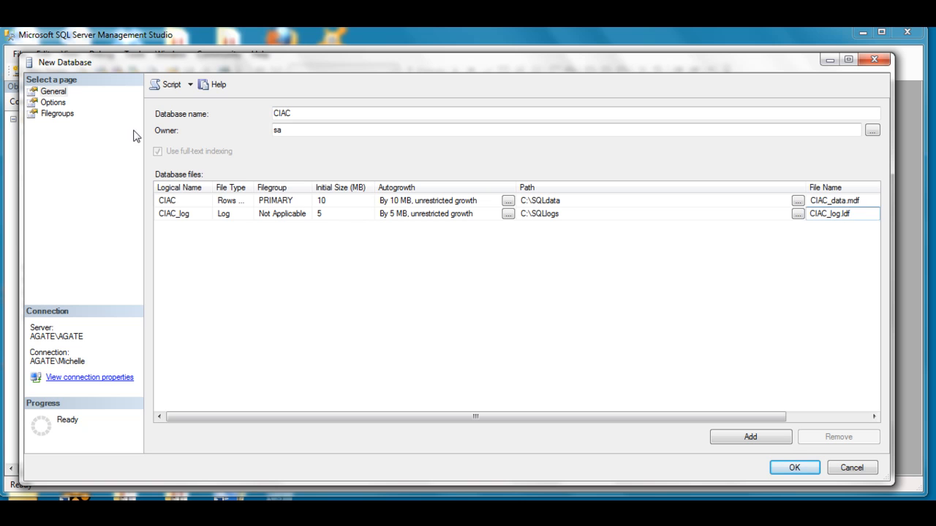
On the Options page, change the recovery model from Full to Simple.
{"action": "left_click", "coordinate": [53, 103]}
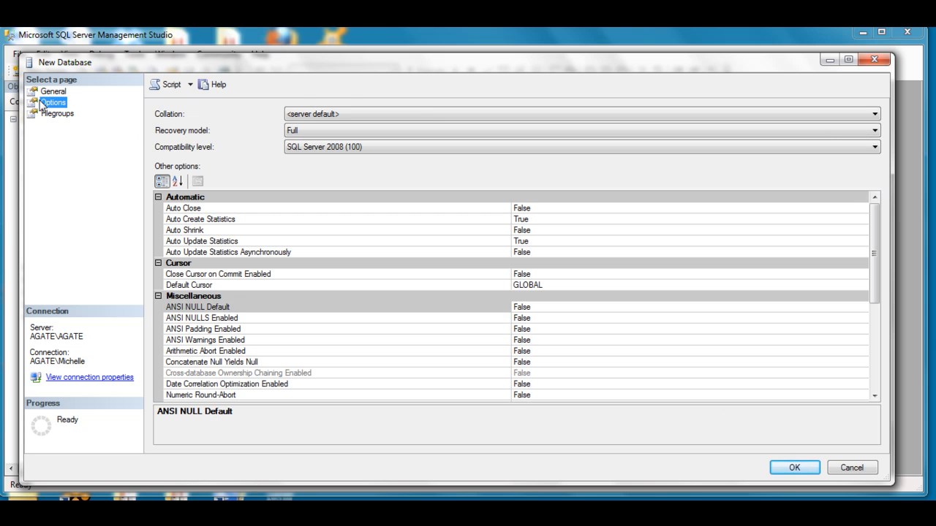
{"action": "left_click", "coordinate": [875, 130]}
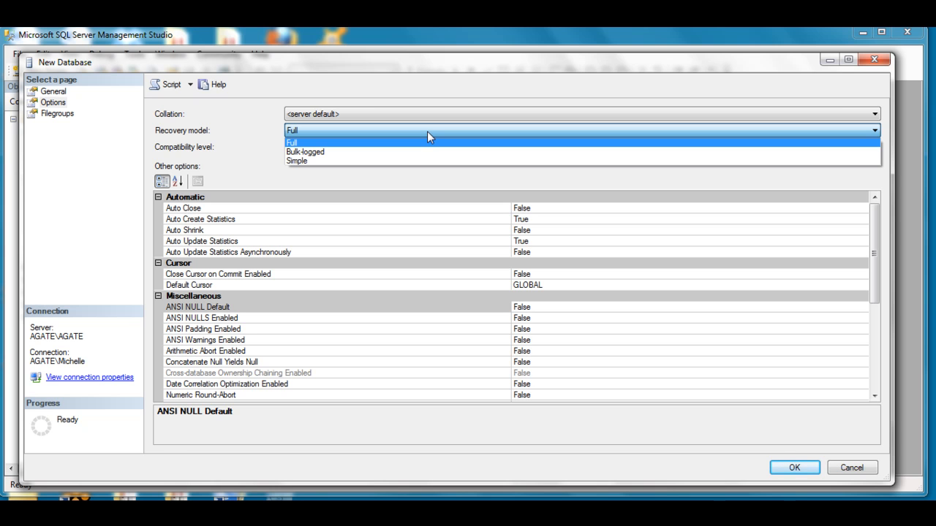
{"action": "mouse_move", "coordinate": [421, 161]}
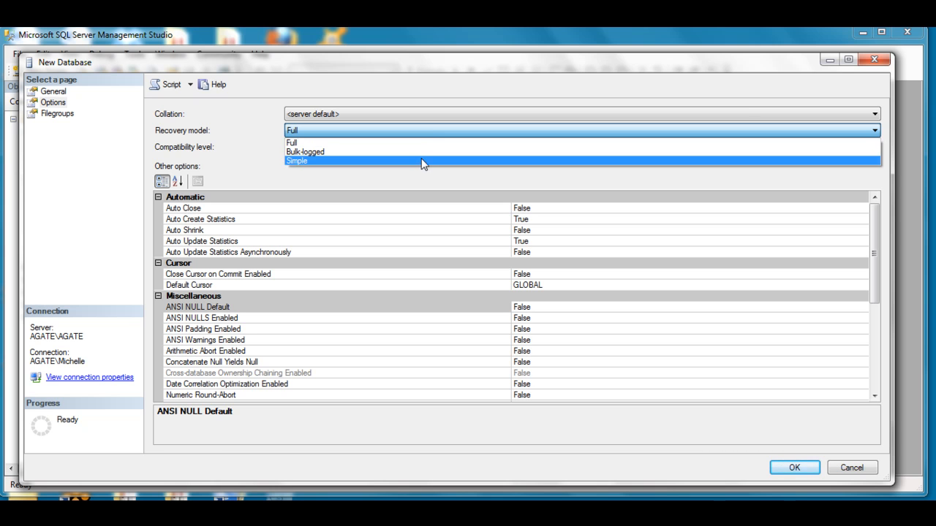
{"action": "left_click", "coordinate": [295, 159]}
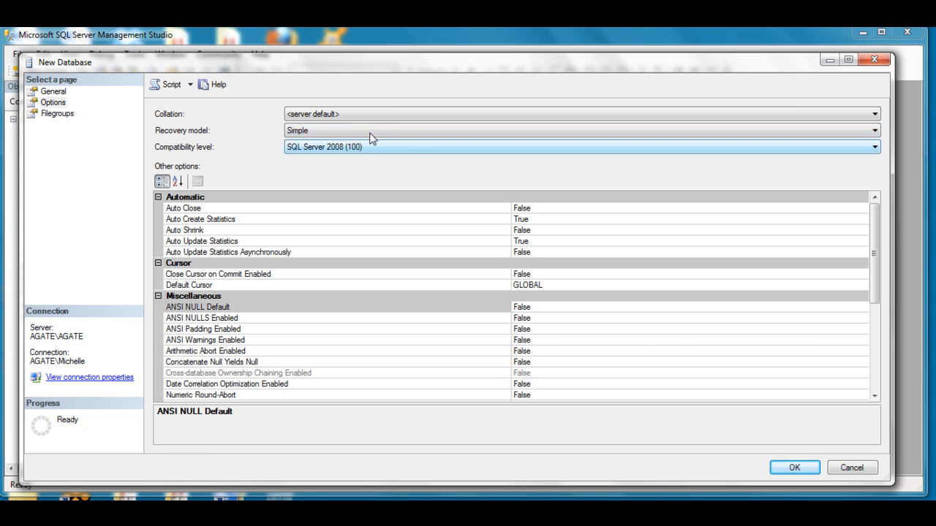
{"action": "left_click", "coordinate": [875, 130]}
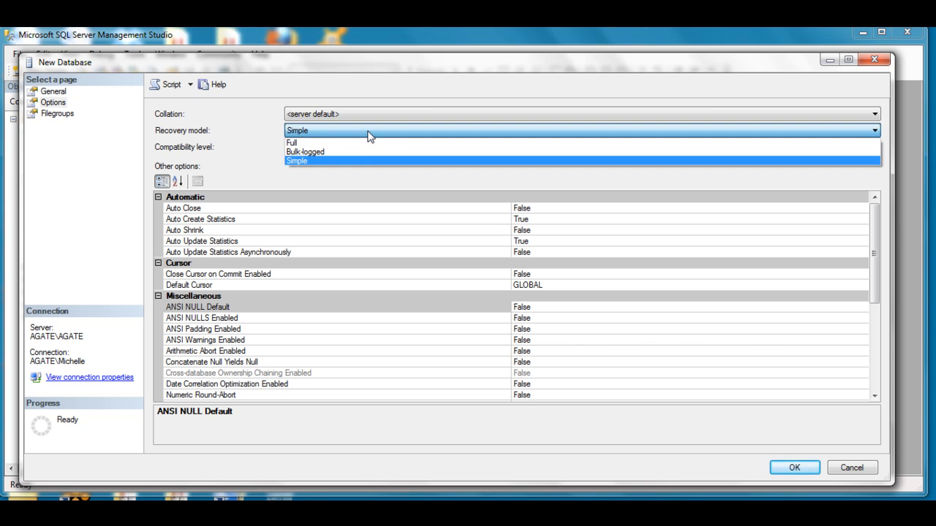
{"action": "mouse_move", "coordinate": [358, 150]}
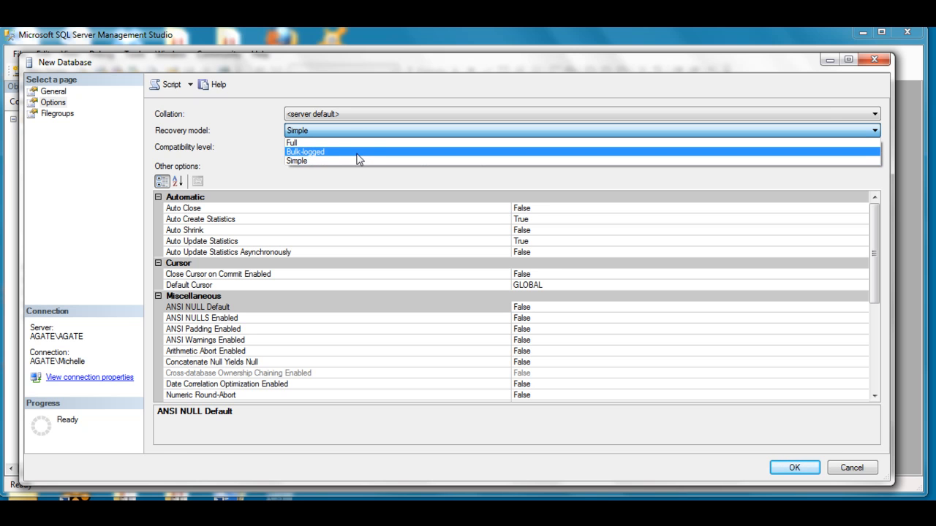
{"action": "mouse_move", "coordinate": [349, 161]}
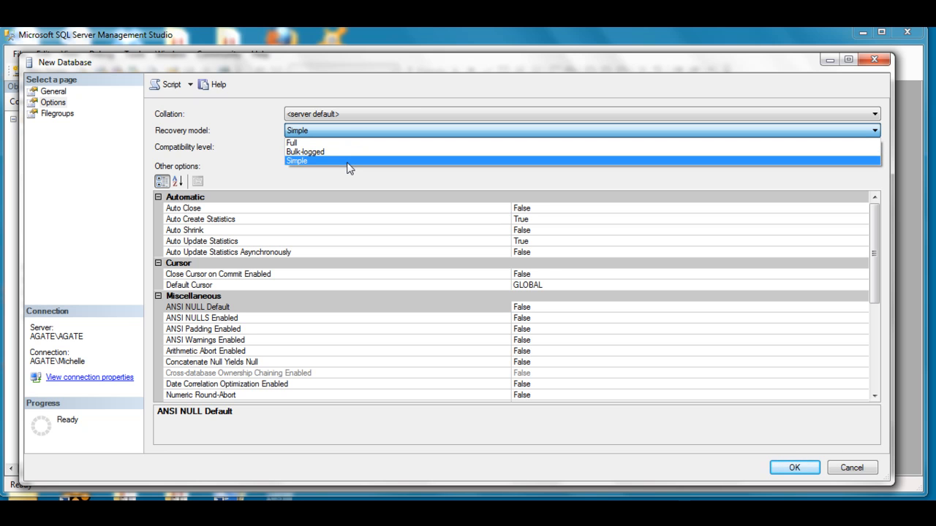
{"action": "left_click", "coordinate": [295, 159]}
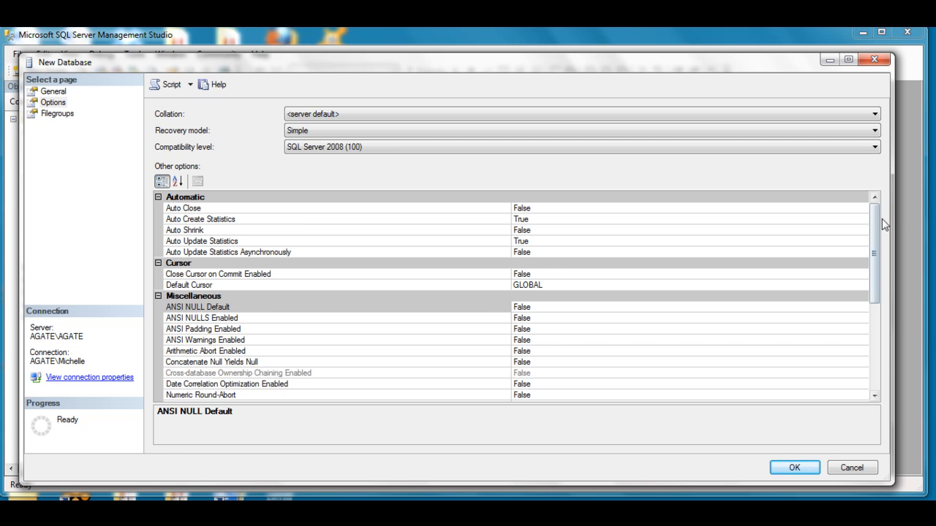
{"action": "scroll", "scroll_direction": "down", "scroll_amount": 3}
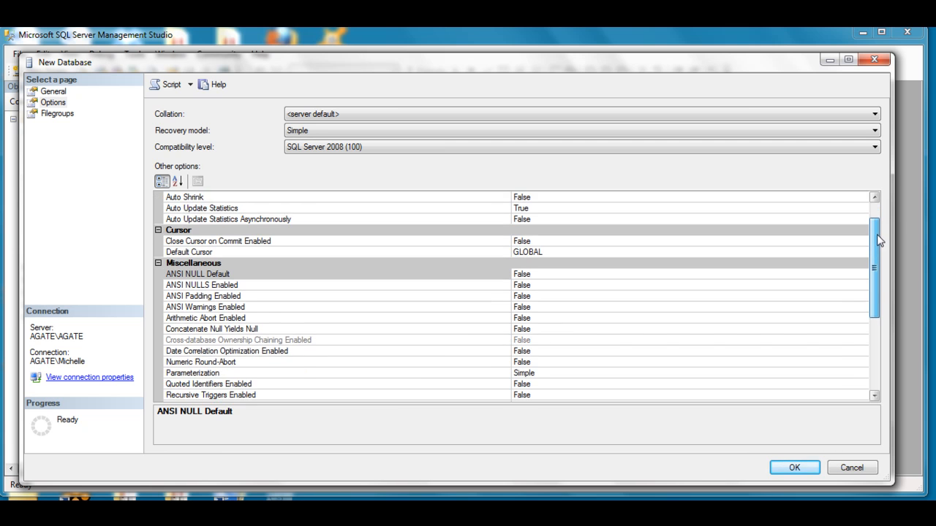
{"action": "scroll", "scroll_direction": "down", "scroll_amount": 3}
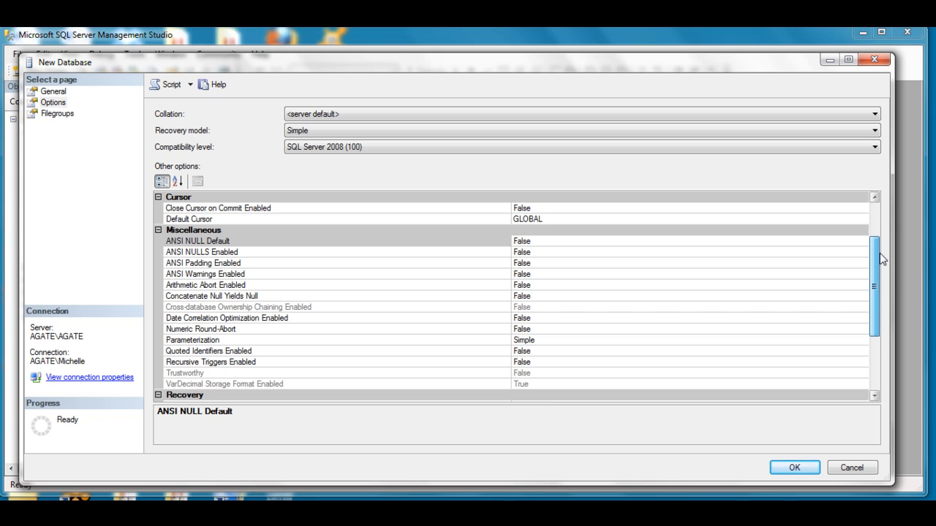
{"action": "scroll", "scroll_direction": "down", "scroll_amount": 3}
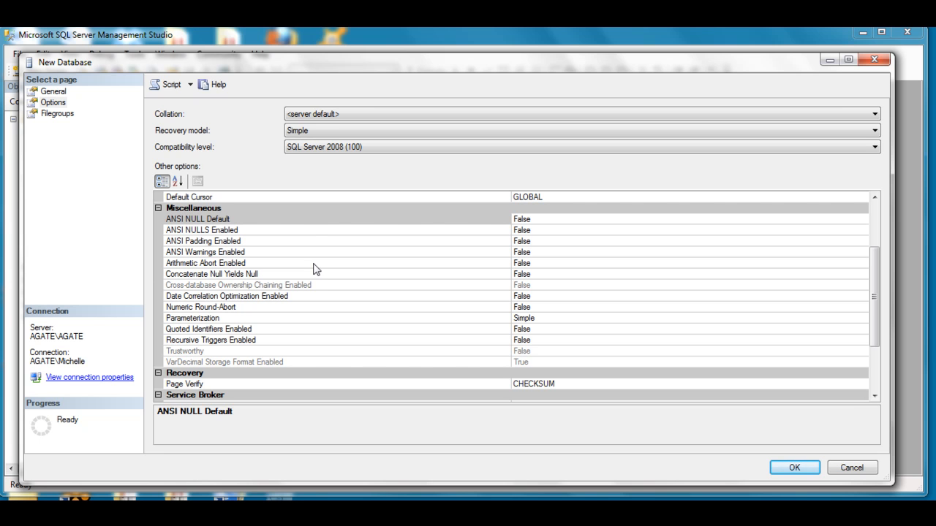
{"action": "mouse_move", "coordinate": [307, 248]}
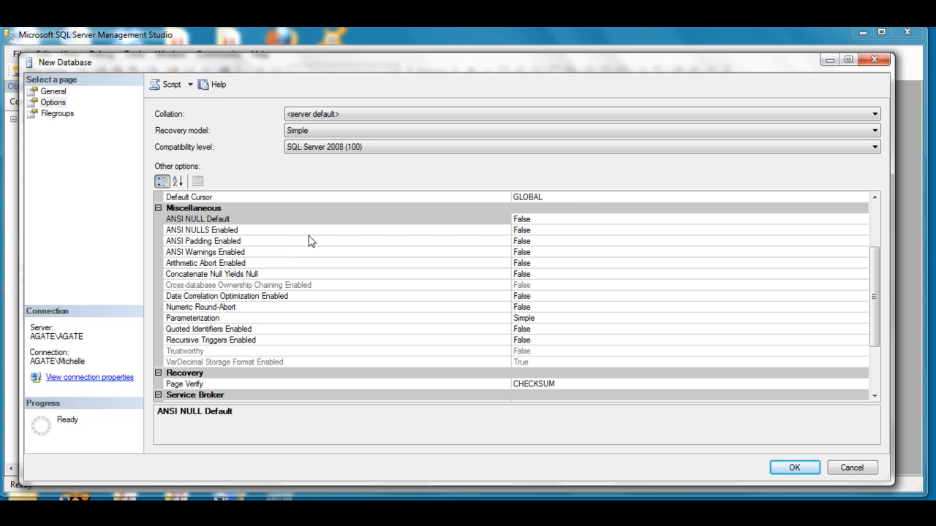
{"action": "mouse_move", "coordinate": [320, 216]}
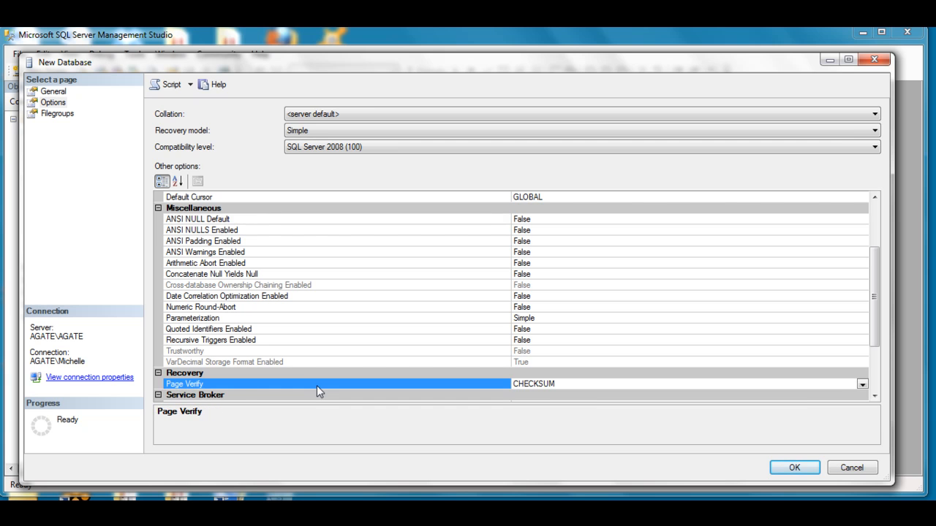
{"action": "mouse_move", "coordinate": [298, 345]}
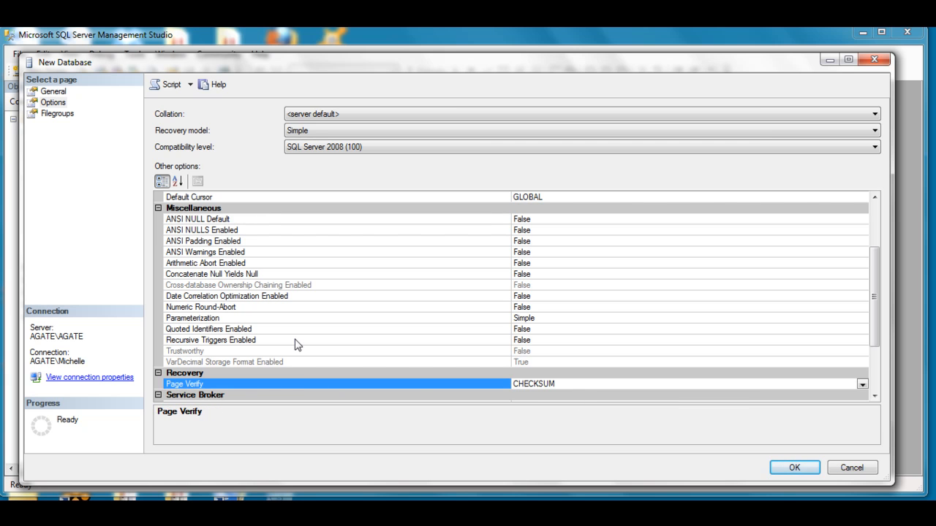
Review the Filegroups page and create the CIAC database with OK.
{"action": "left_click", "coordinate": [57, 114]}
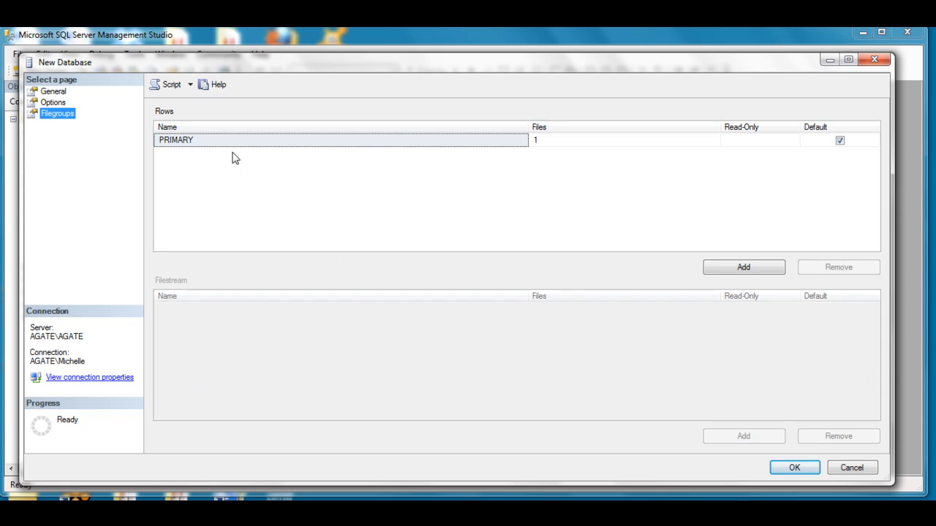
{"action": "mouse_move", "coordinate": [411, 199]}
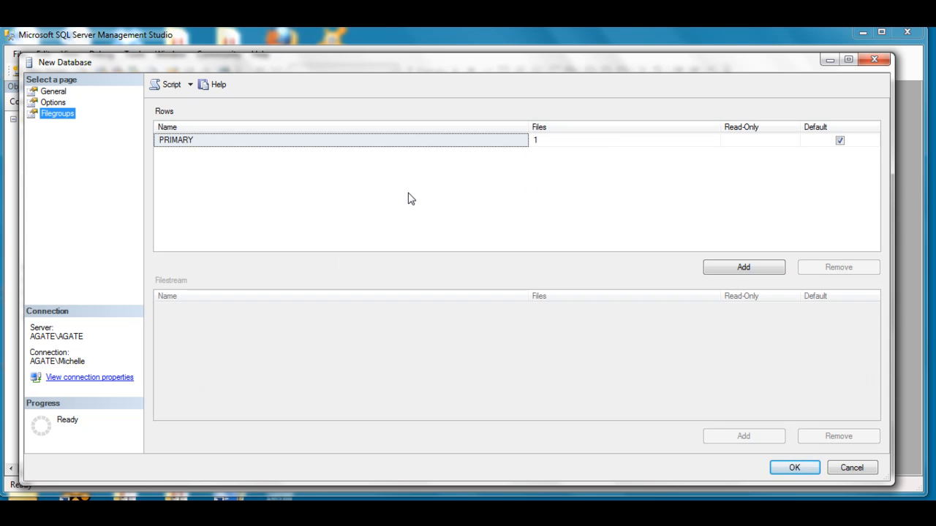
{"action": "mouse_move", "coordinate": [565, 307]}
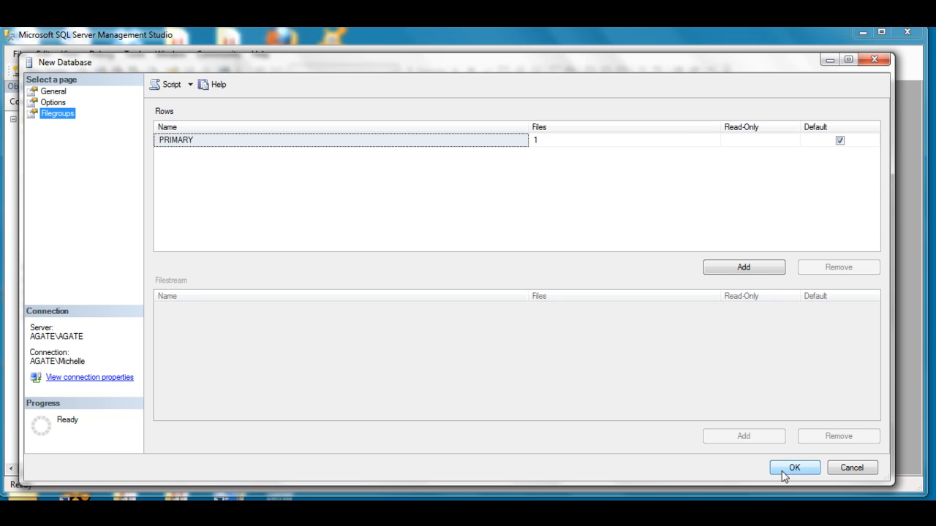
{"action": "left_click", "coordinate": [794, 468]}
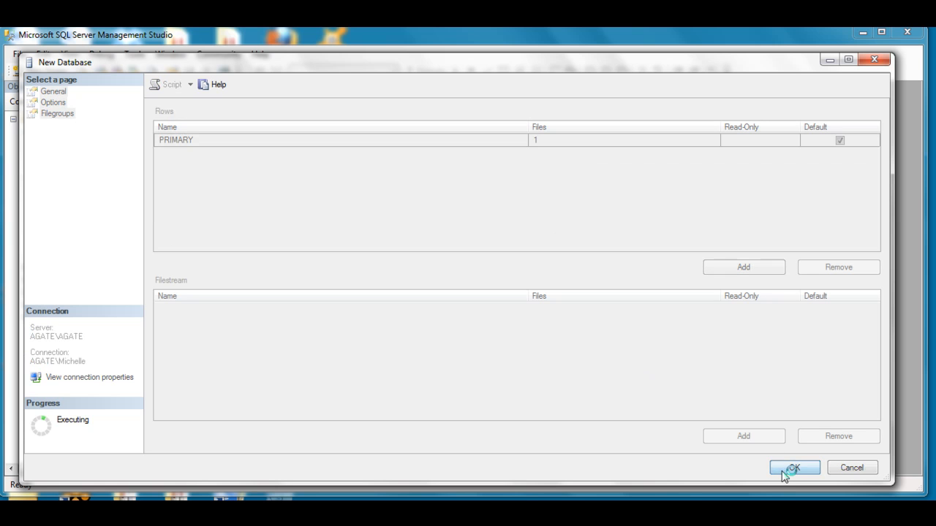
{"action": "left_click", "coordinate": [794, 468]}
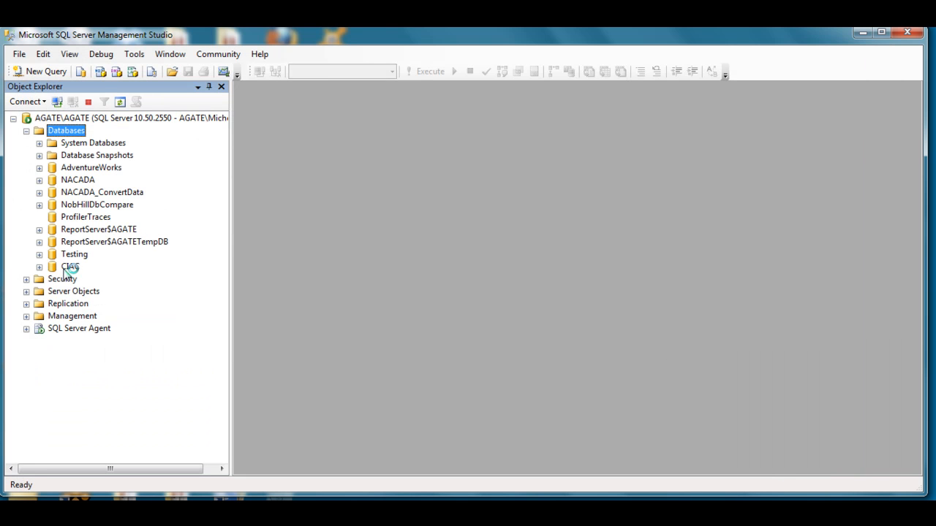
Refresh the Databases folder so CIAC shows between AdventureWorks and NACADA.
{"action": "right_click", "coordinate": [66, 130]}
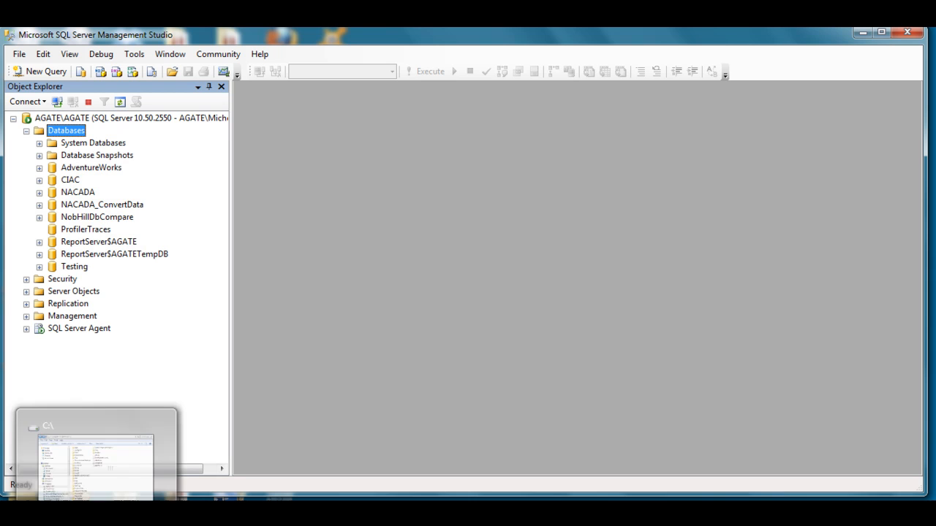
{"action": "left_click", "coordinate": [95, 450]}
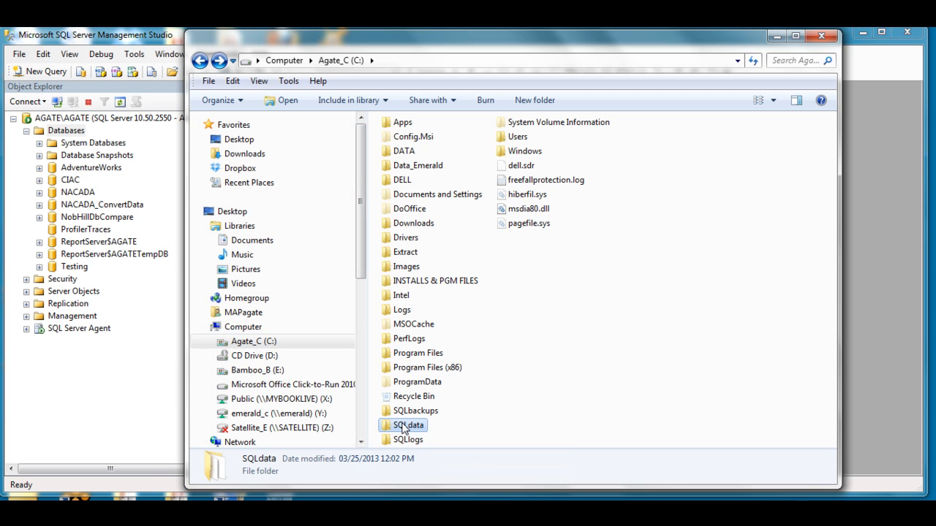
Confirm CIAC_data.mdf in C:\SQLdata and CIAC_log.ldf in C:\SQLlogs, attempting to open the log file.
{"action": "double_click", "coordinate": [408, 424]}
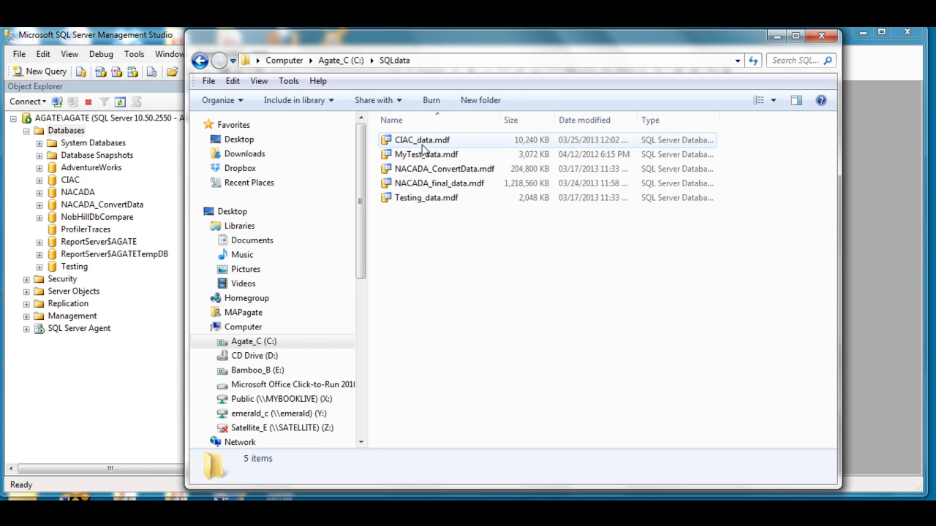
{"action": "left_click", "coordinate": [421, 140]}
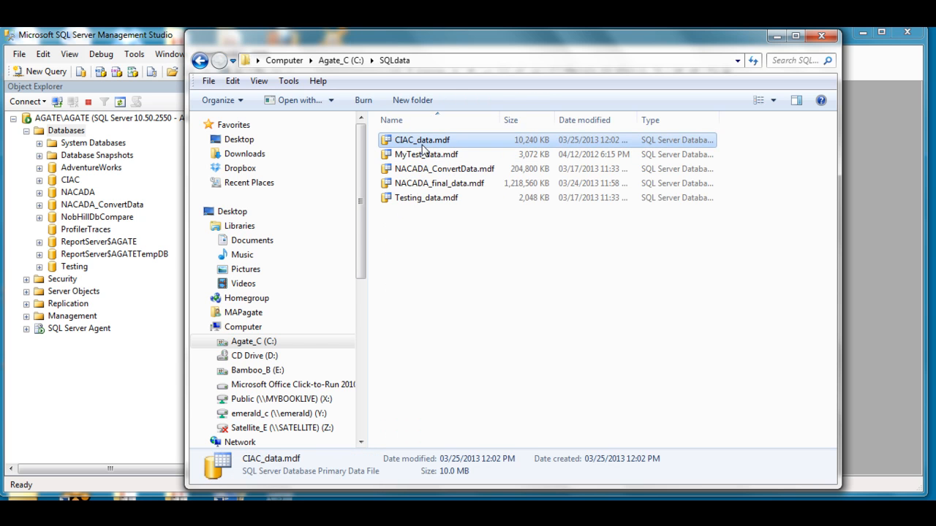
{"action": "mouse_move", "coordinate": [401, 94]}
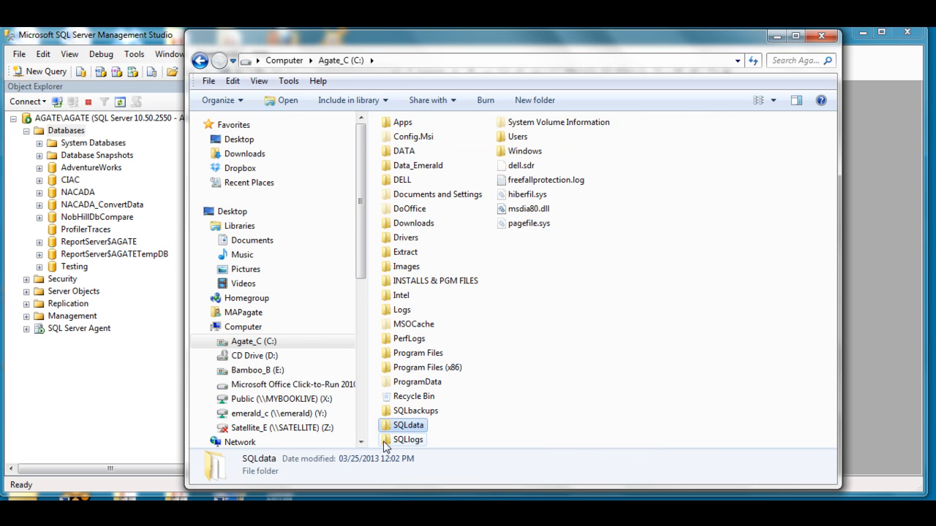
{"action": "double_click", "coordinate": [408, 438]}
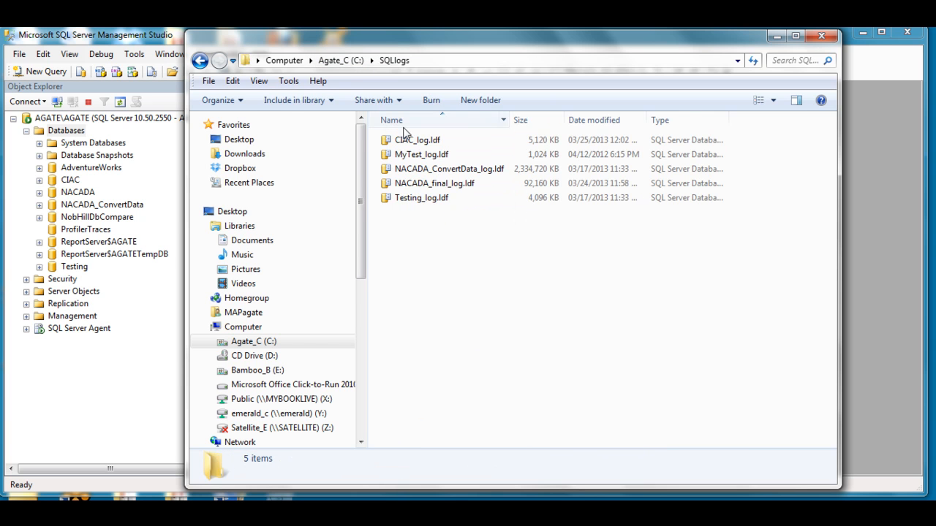
{"action": "left_click", "coordinate": [416, 141]}
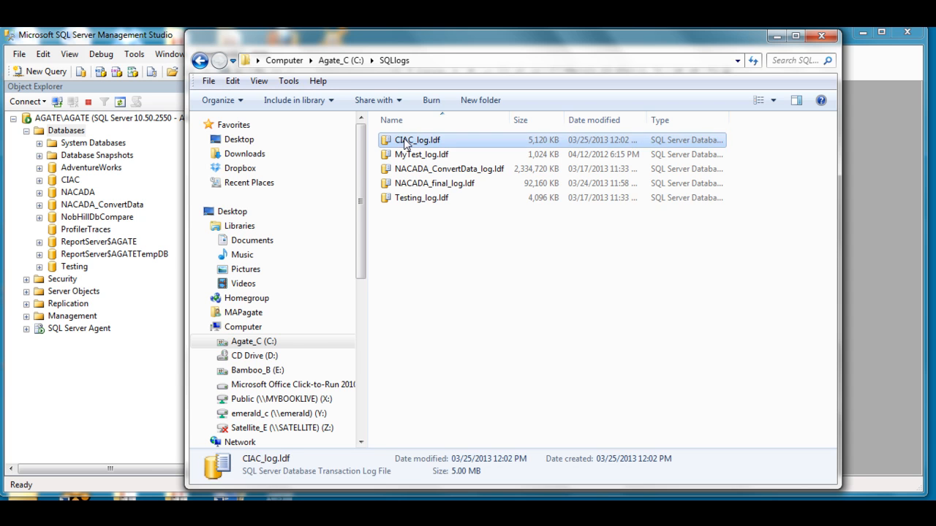
{"action": "double_click", "coordinate": [417, 140]}
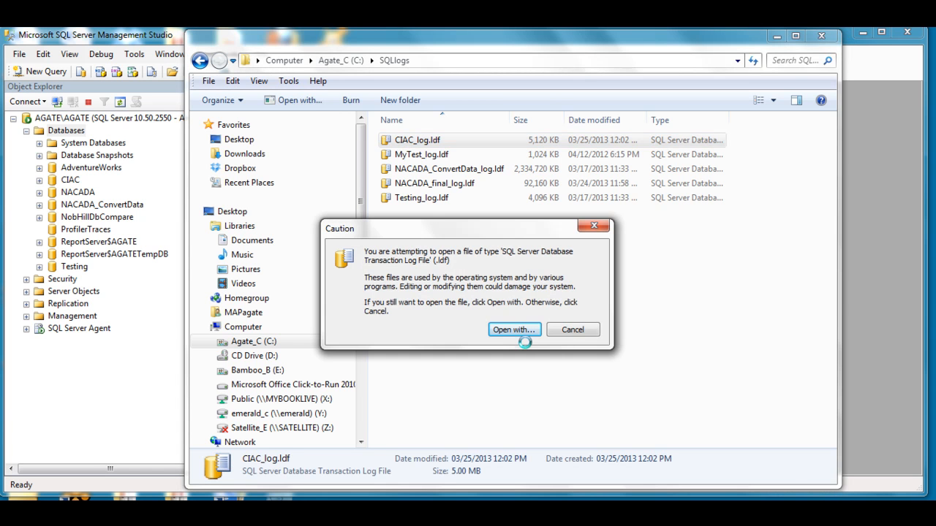